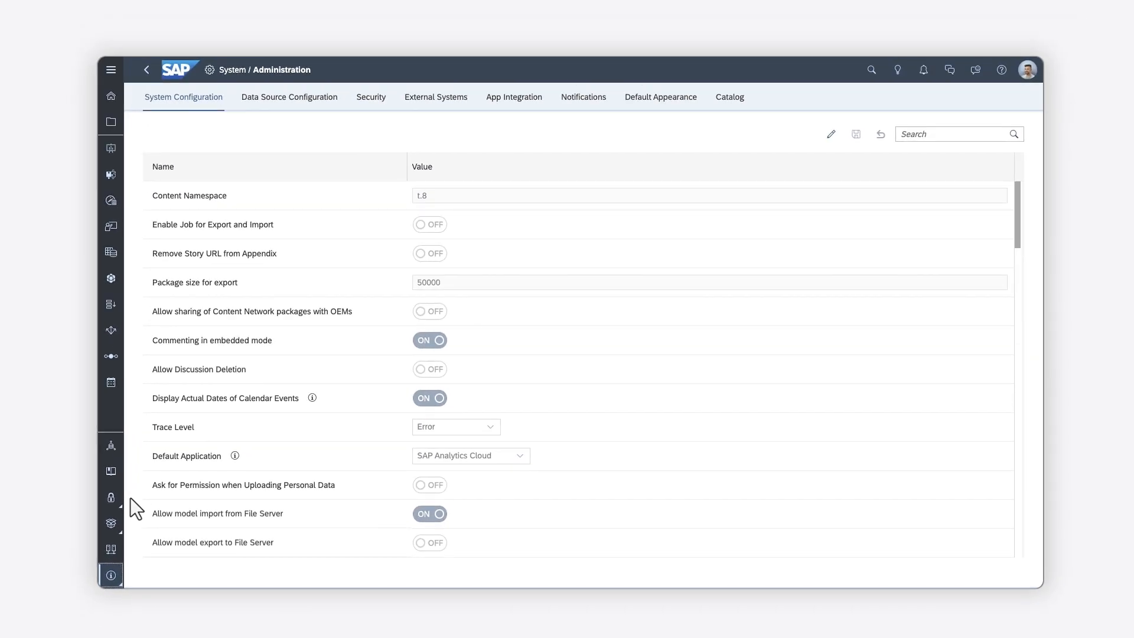
mouse_move(724, 203)
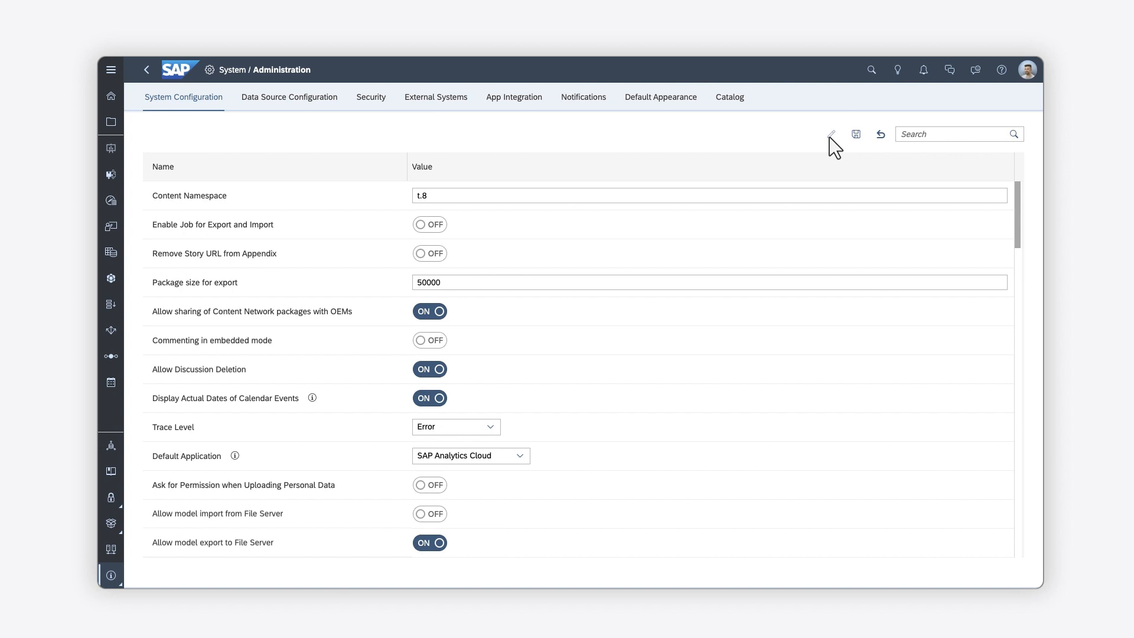
mouse_move(815, 157)
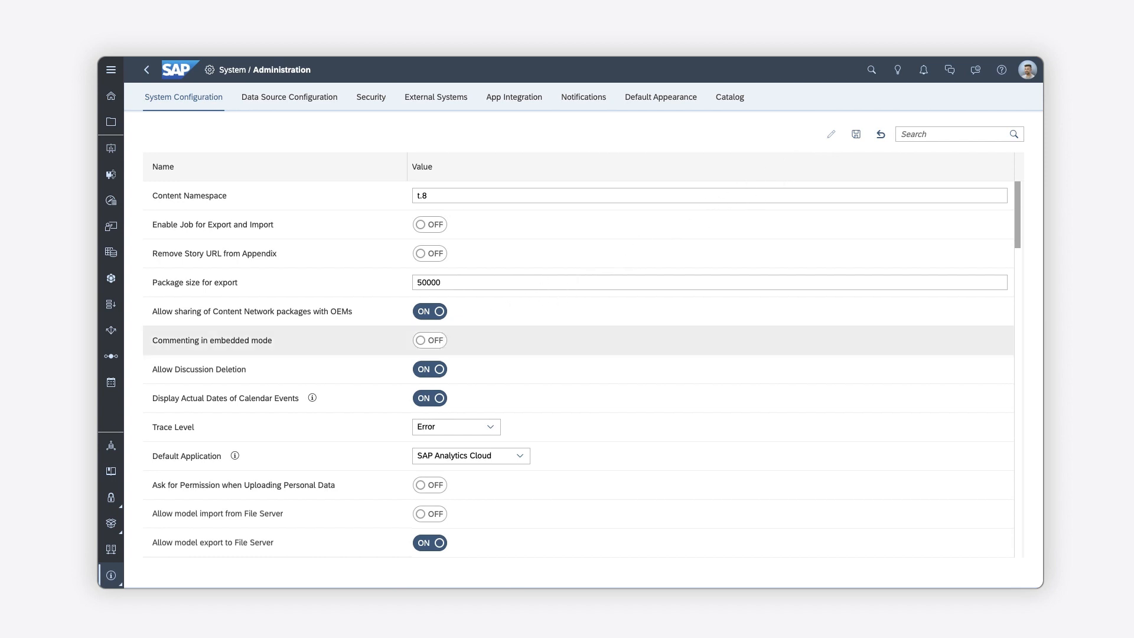
Toggle commenting in embedded mode and model import from File Server, then save System Configuration.
click(430, 369)
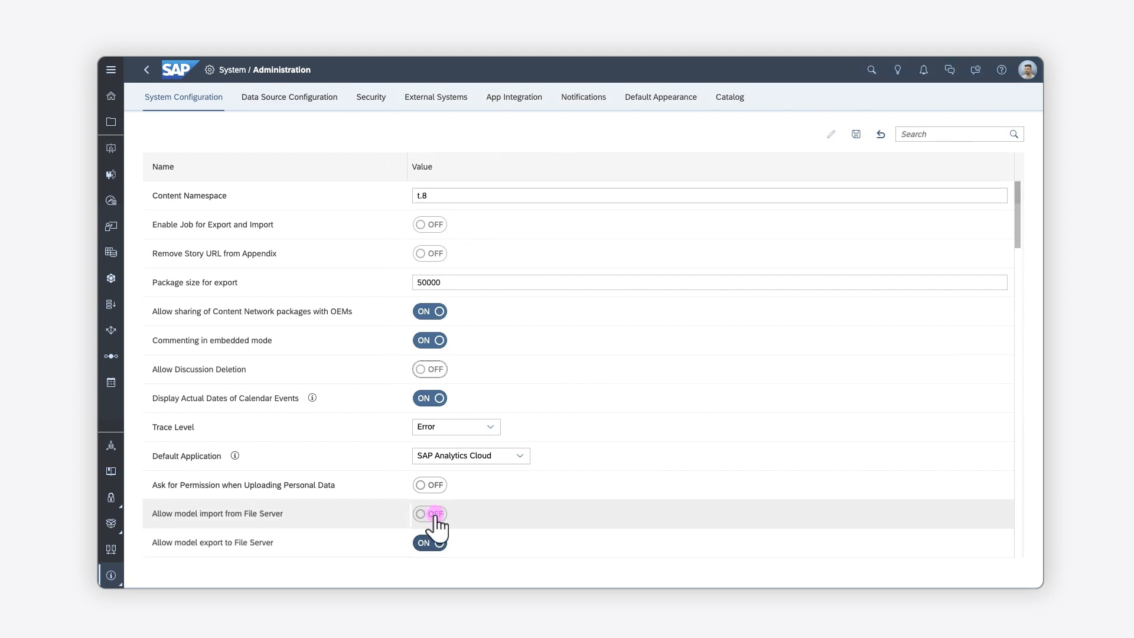
click(429, 514)
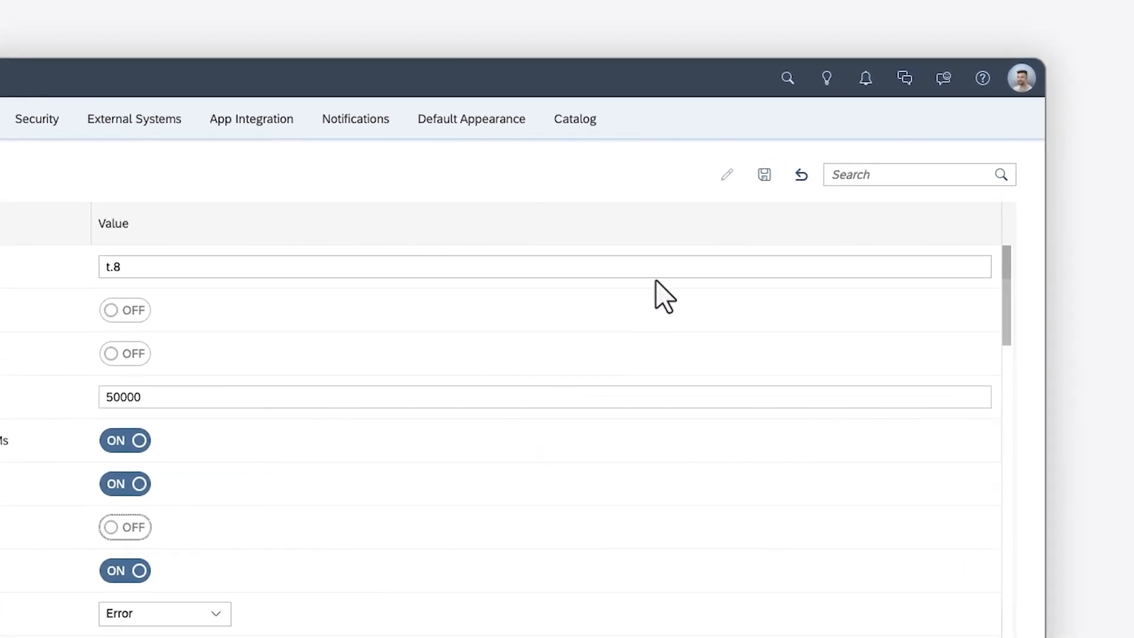
click(764, 175)
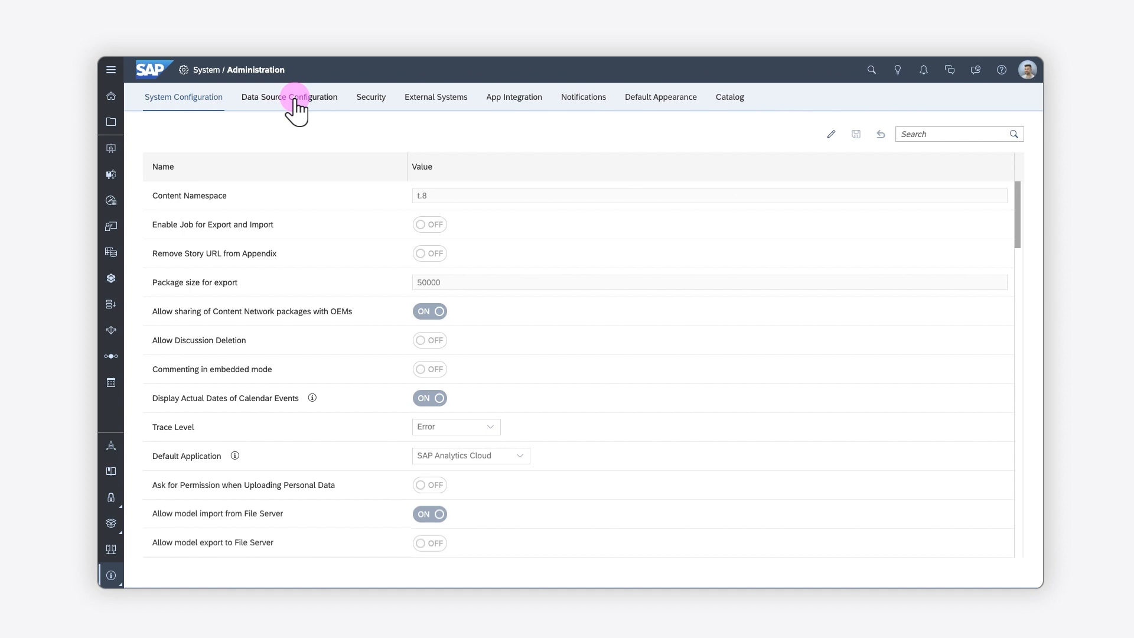
Review the Data Source Configuration settings from top to bottom.
click(288, 97)
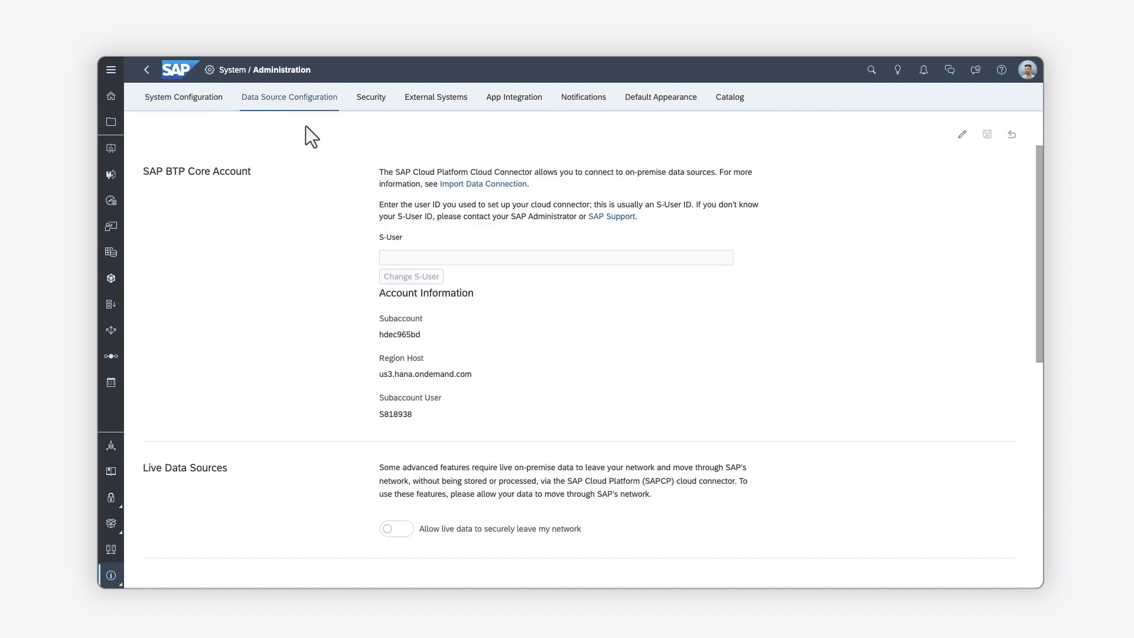
scroll(down, 3)
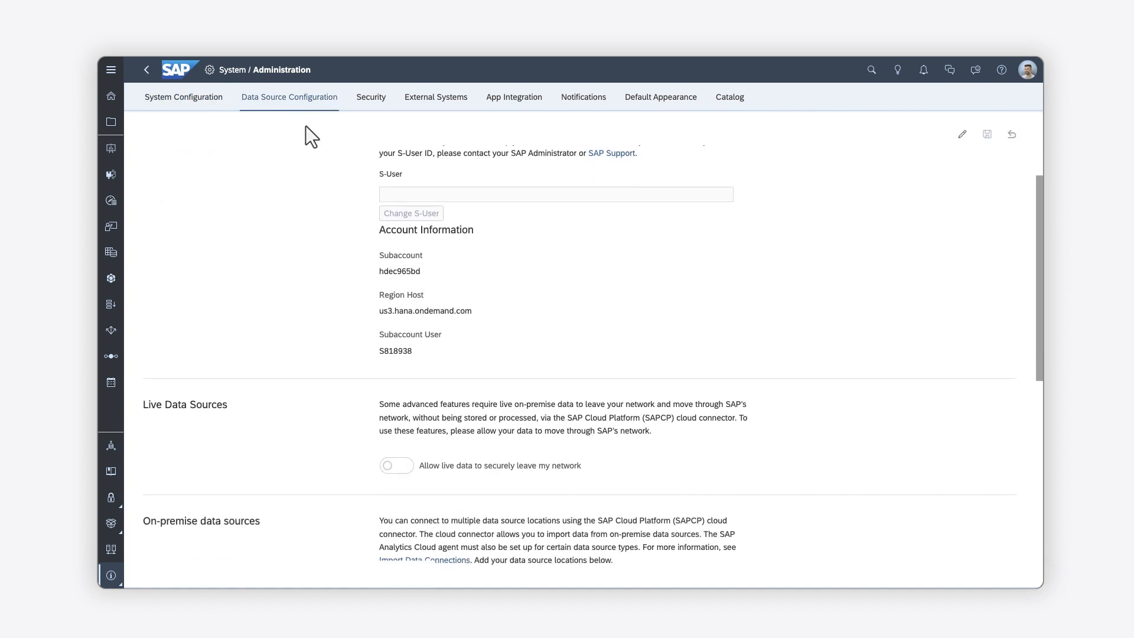
scroll(down, 3)
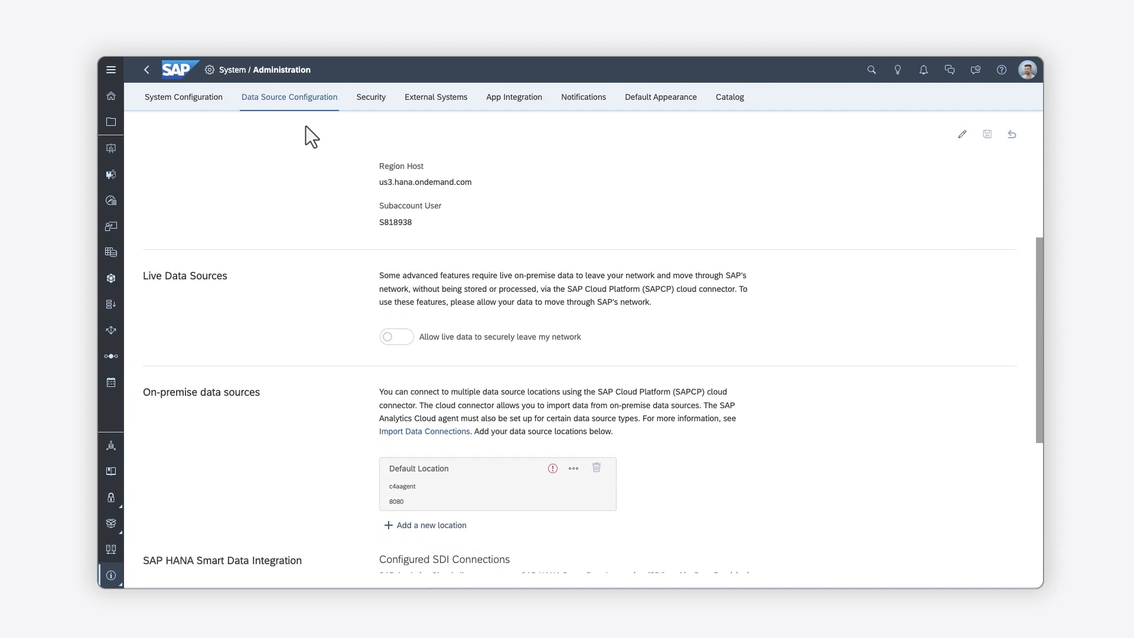
scroll(down, 3)
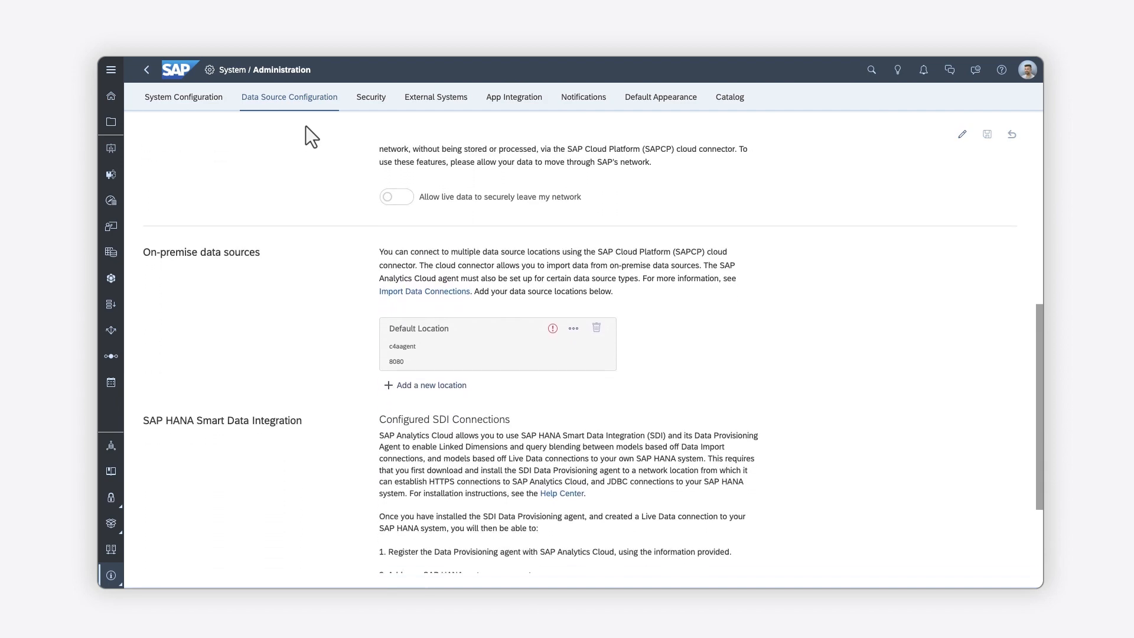
scroll(down, 3)
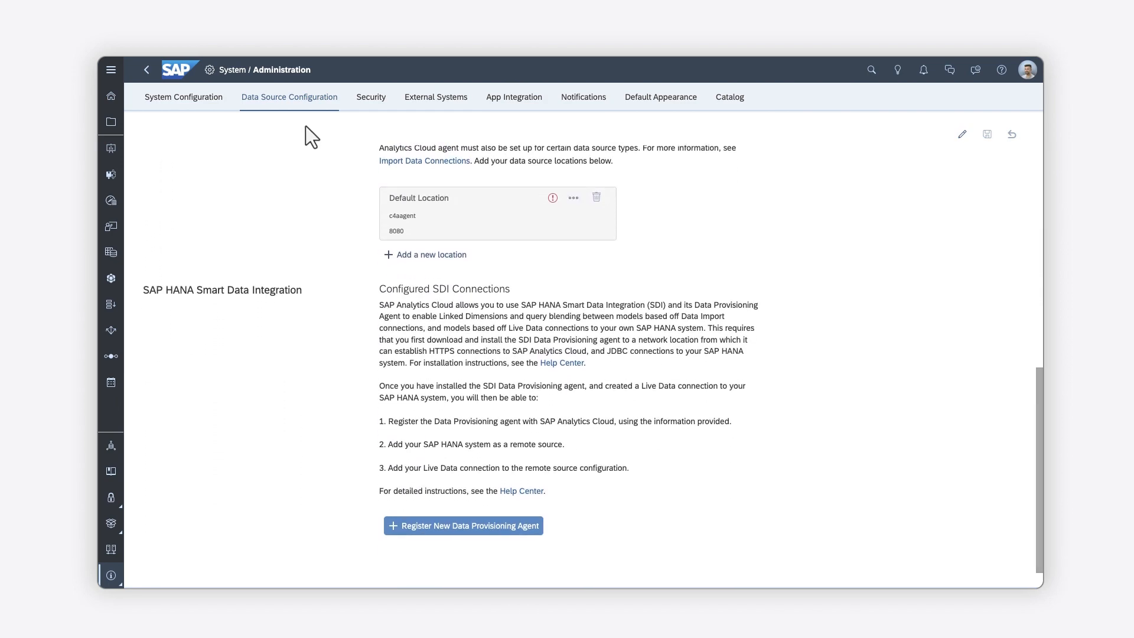
Review the Security settings in edit mode, including the SSO steps, then move on to External Systems.
click(370, 97)
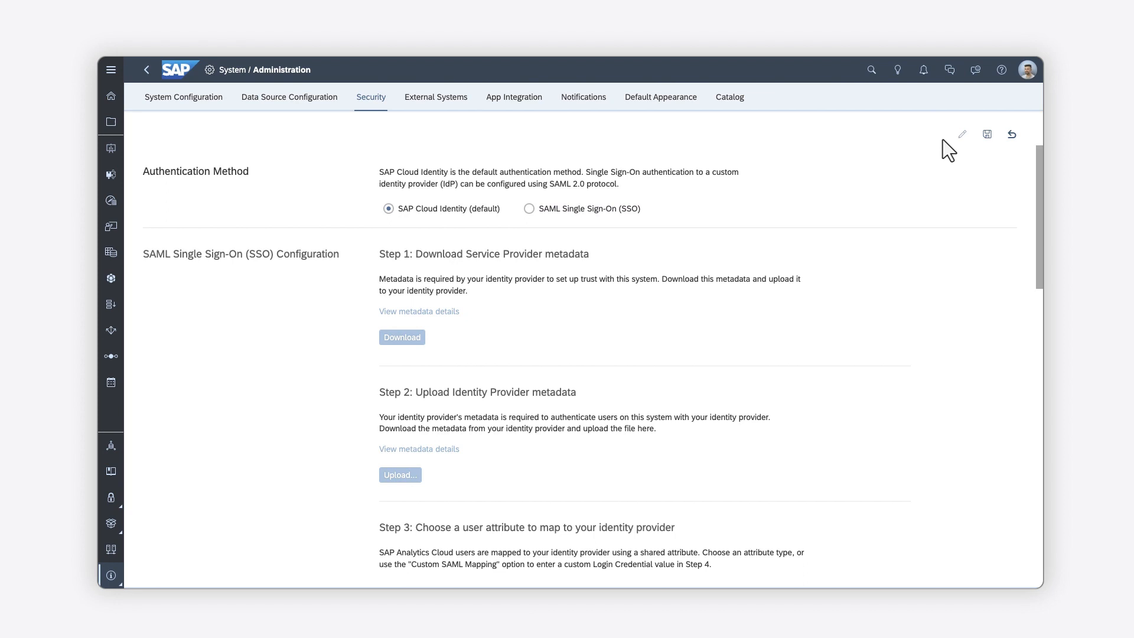
click(529, 208)
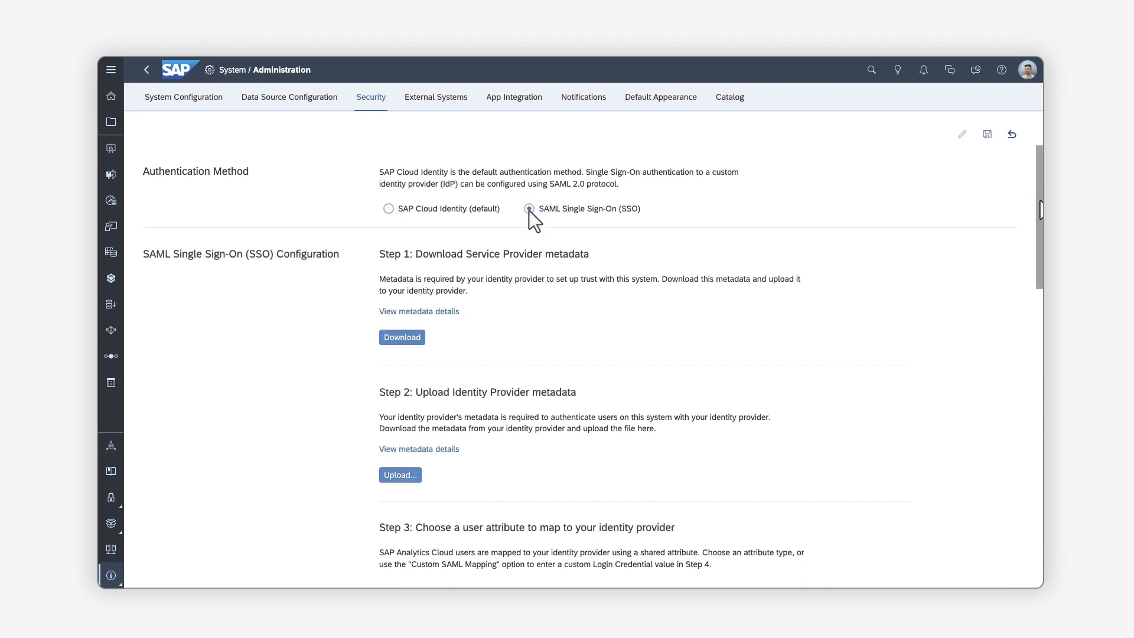
scroll(down, 3)
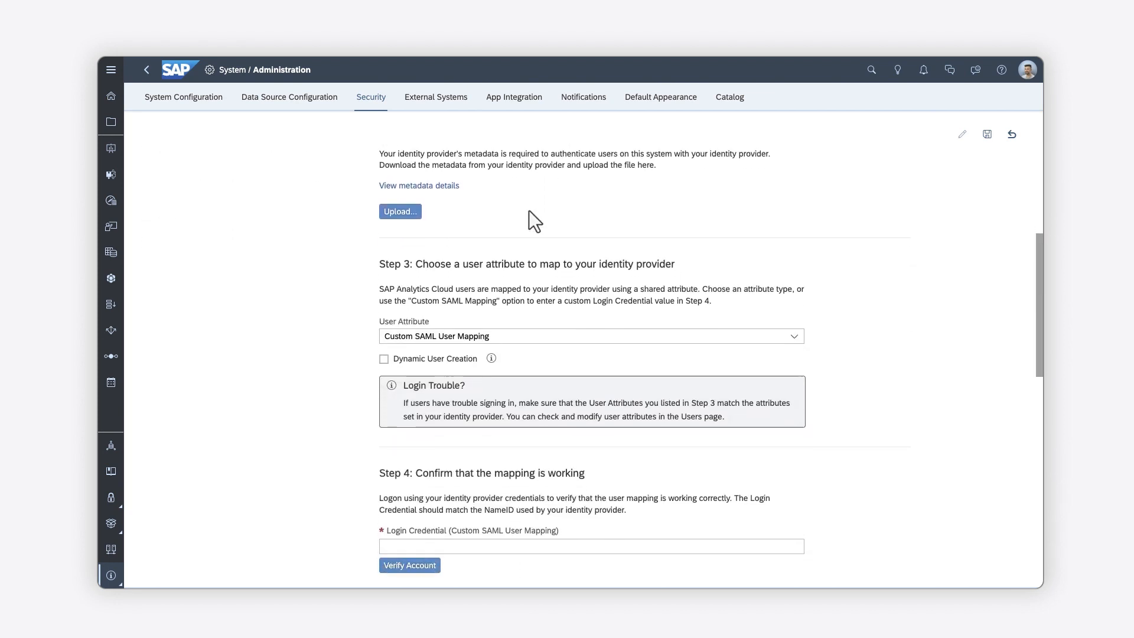
scroll(down, 3)
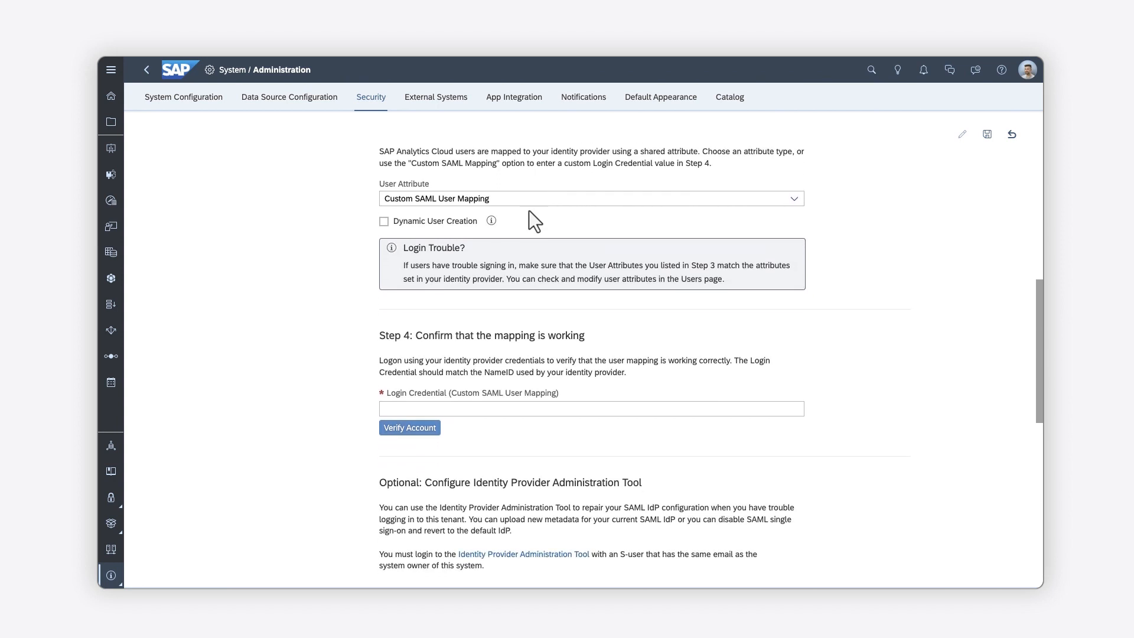
click(436, 97)
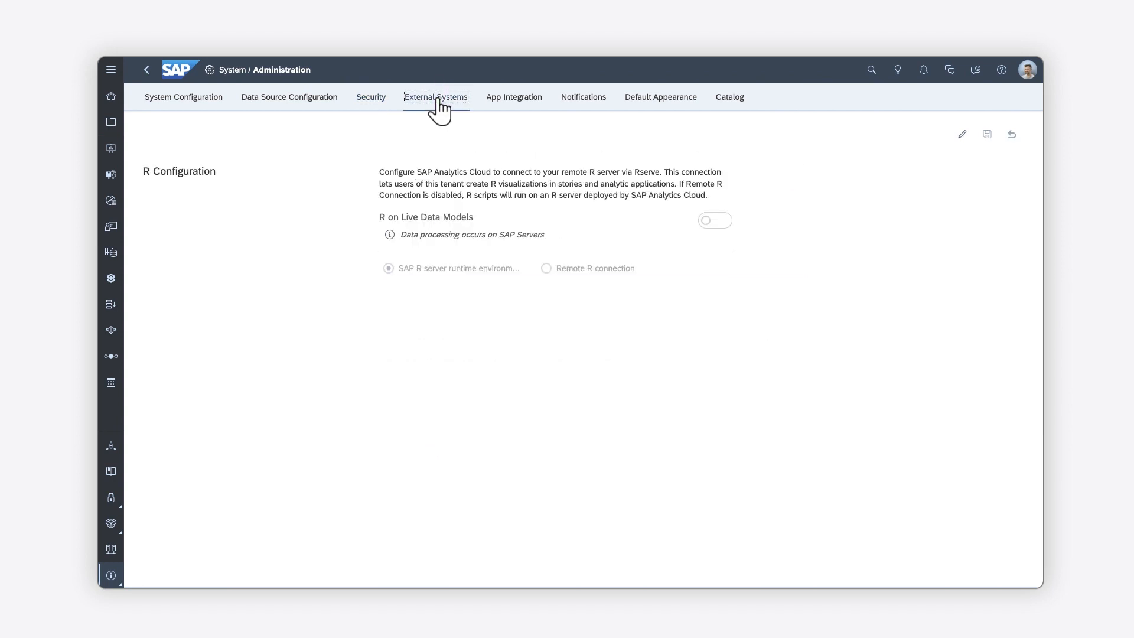
mouse_move(453, 136)
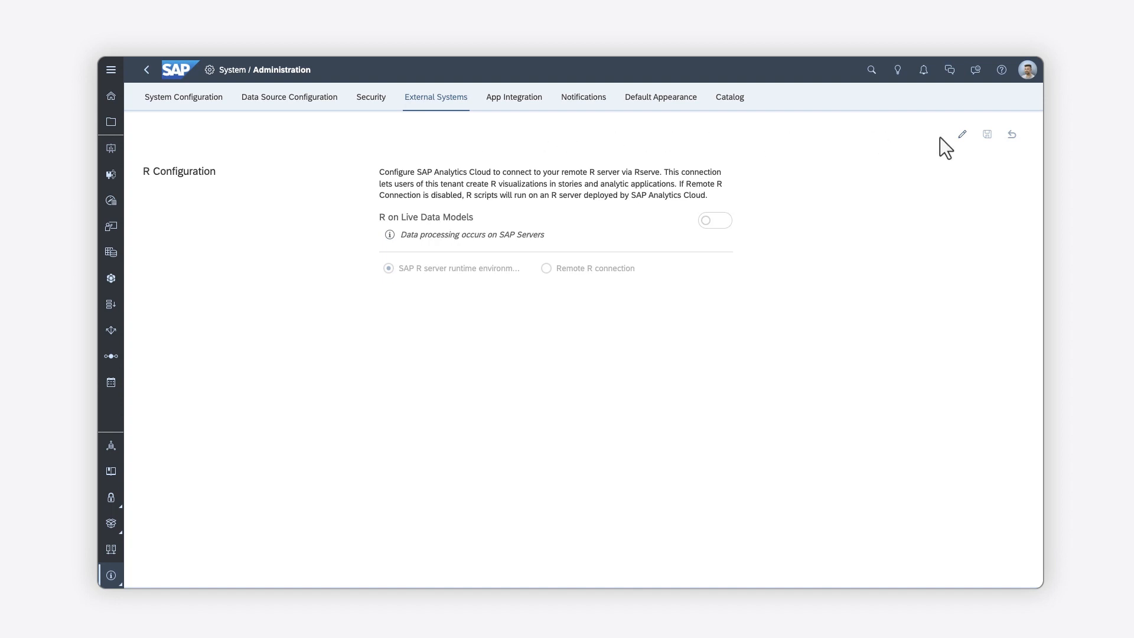
Switch R on Live Data Models on with a Remote R connection, exposing host, port and credential fields.
click(962, 134)
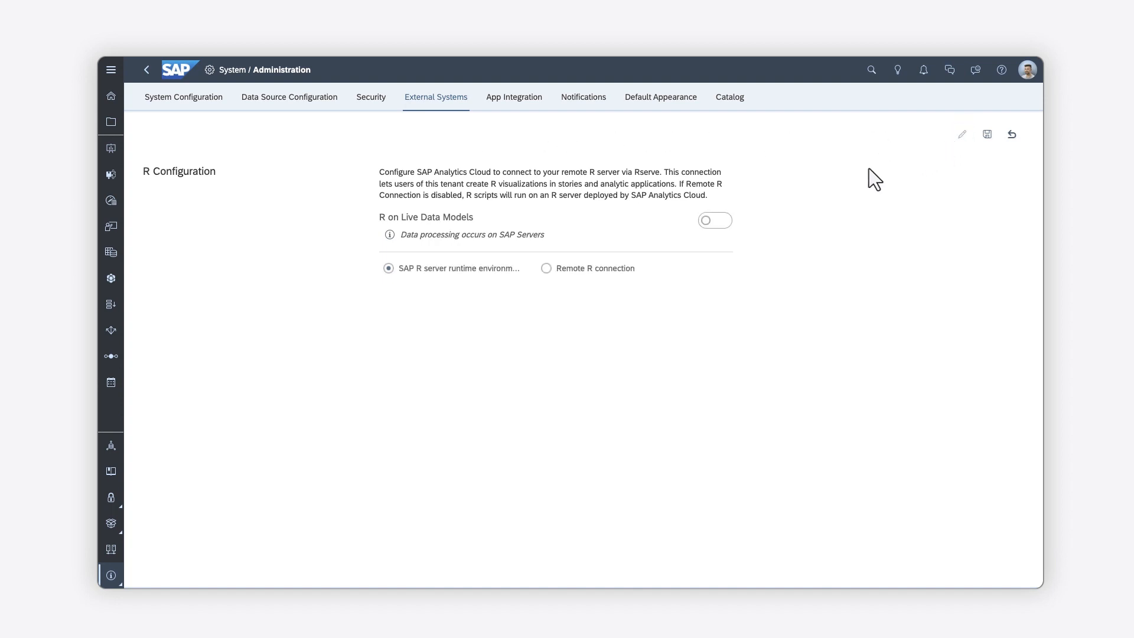
click(715, 220)
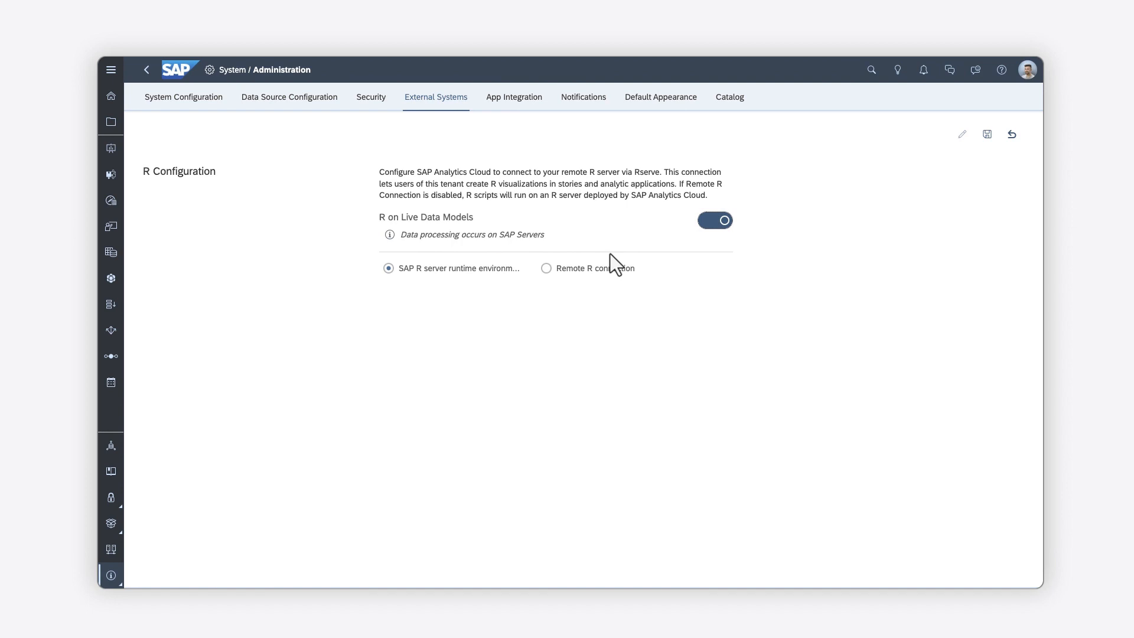
click(547, 269)
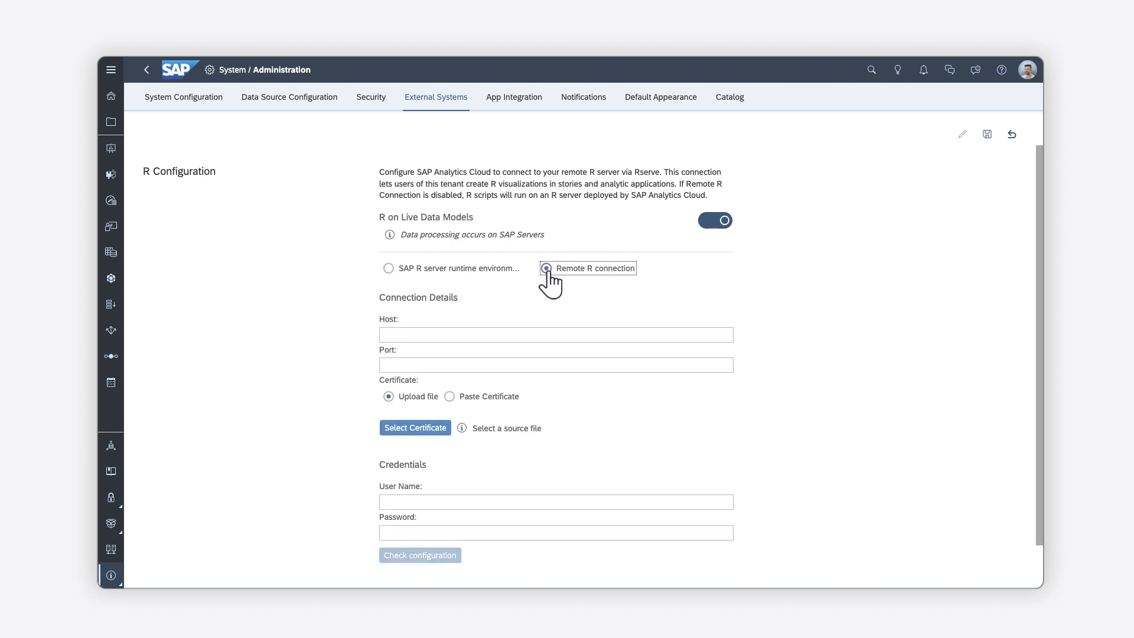
click(546, 268)
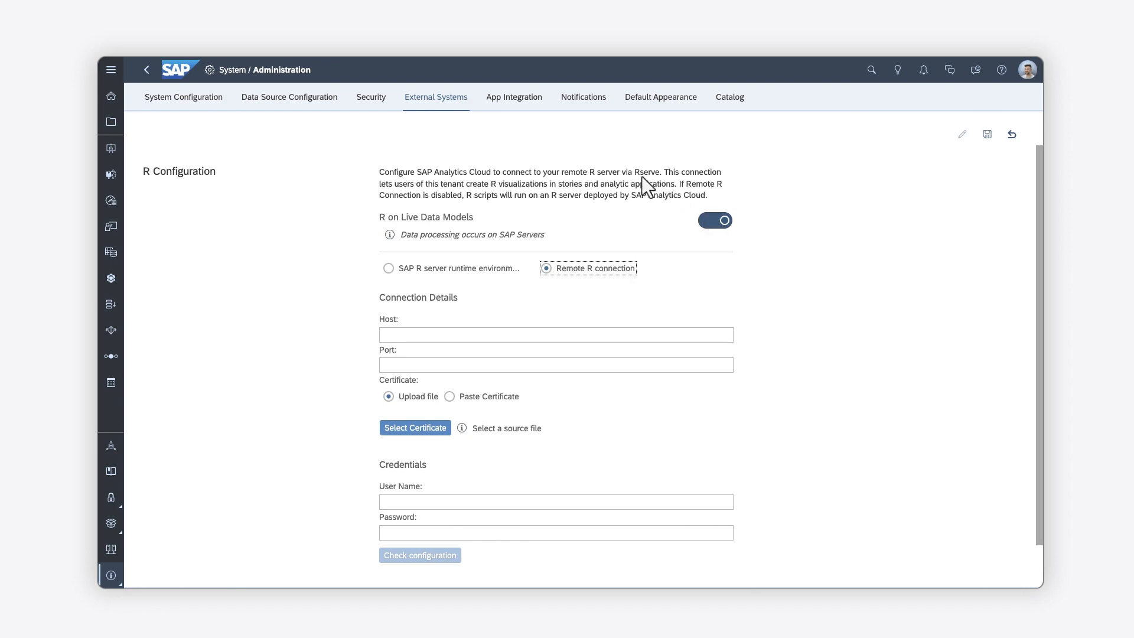
click(514, 97)
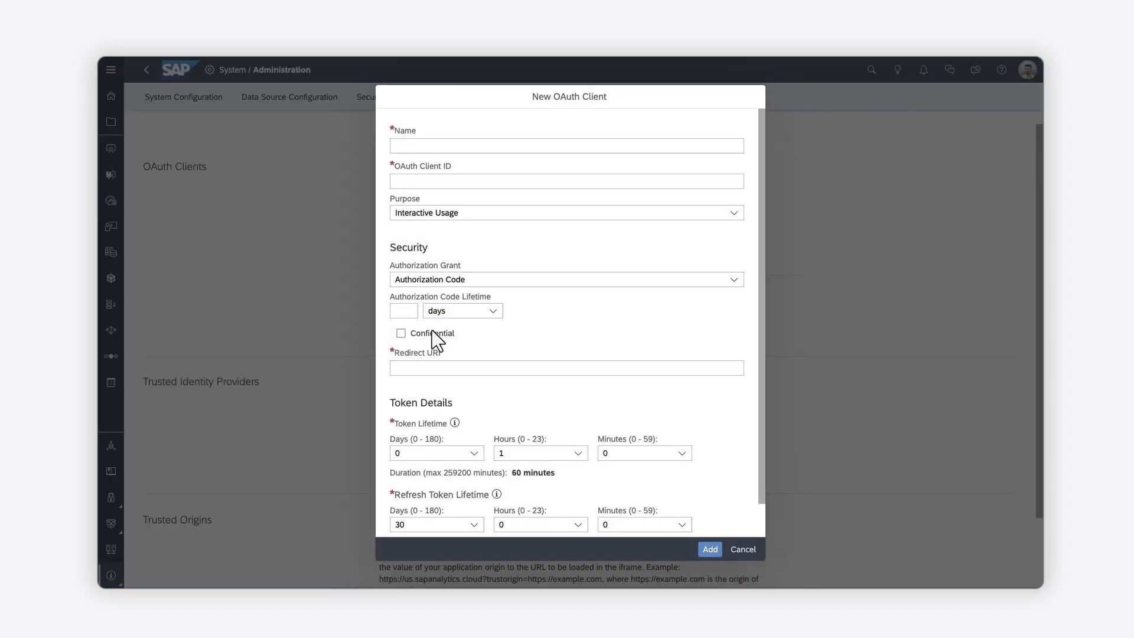
Cancel the New OAuth Client form and move to the Notifications settings.
click(743, 550)
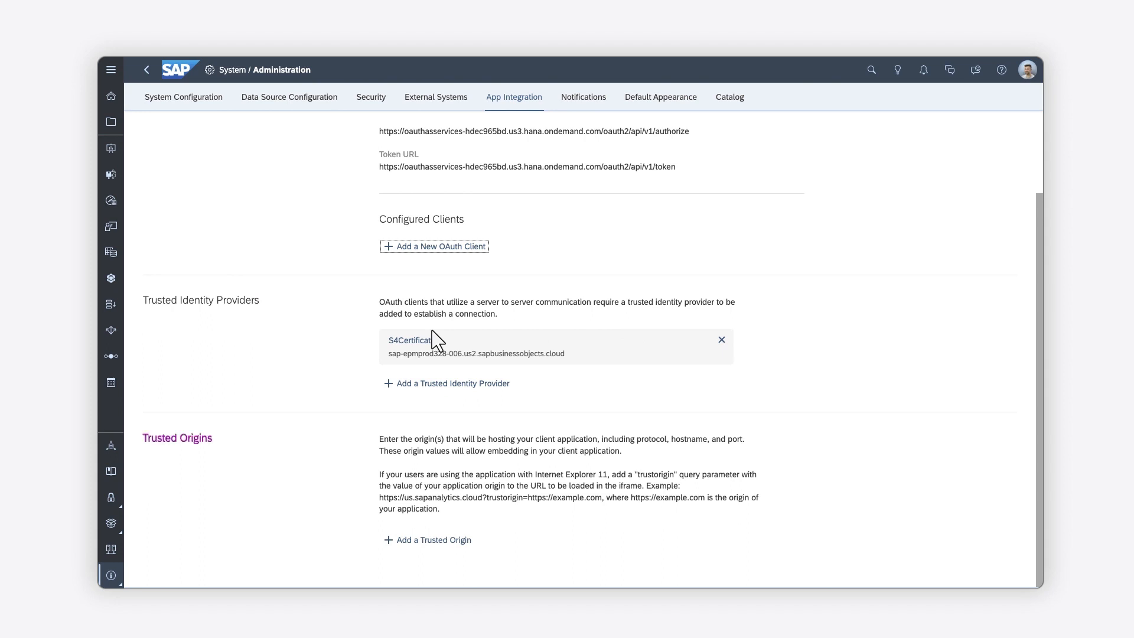
mouse_move(465, 296)
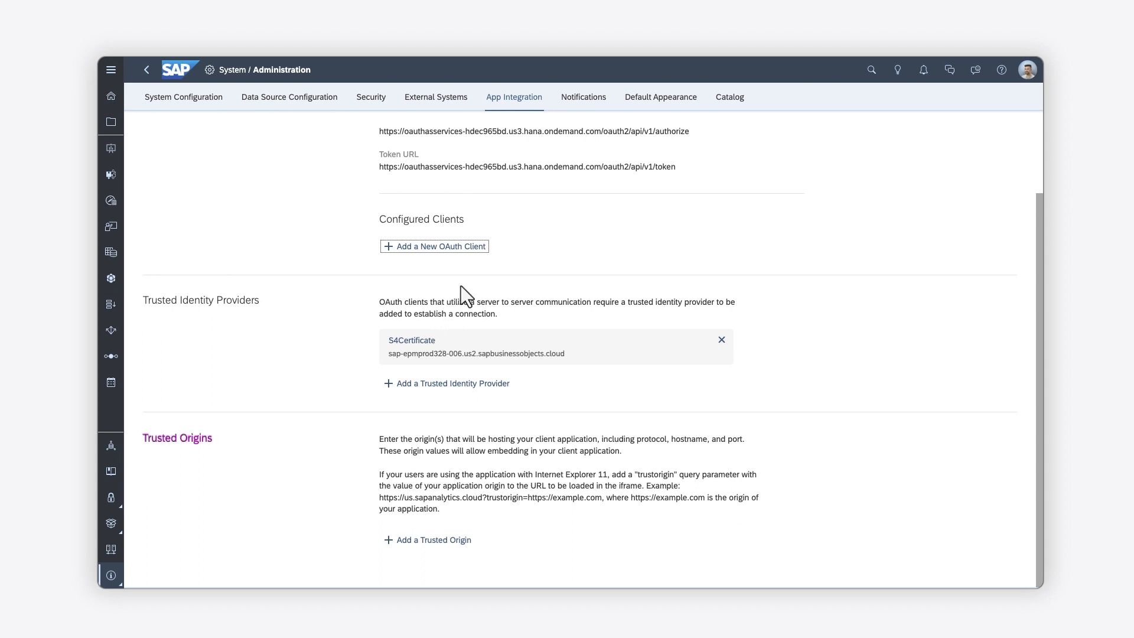
mouse_move(582, 97)
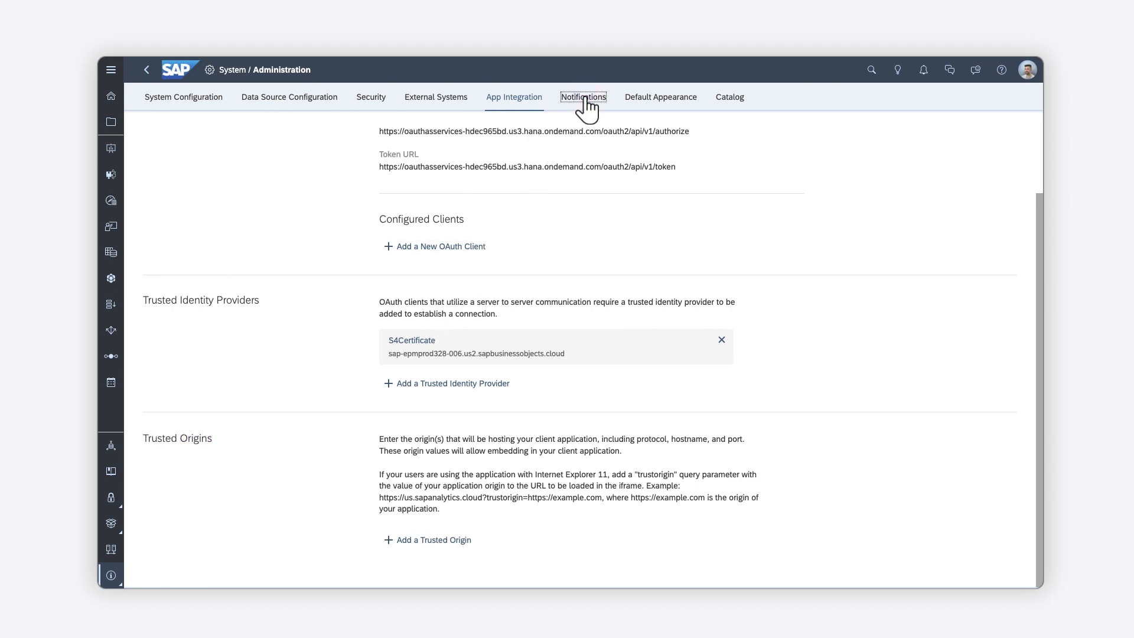
click(582, 97)
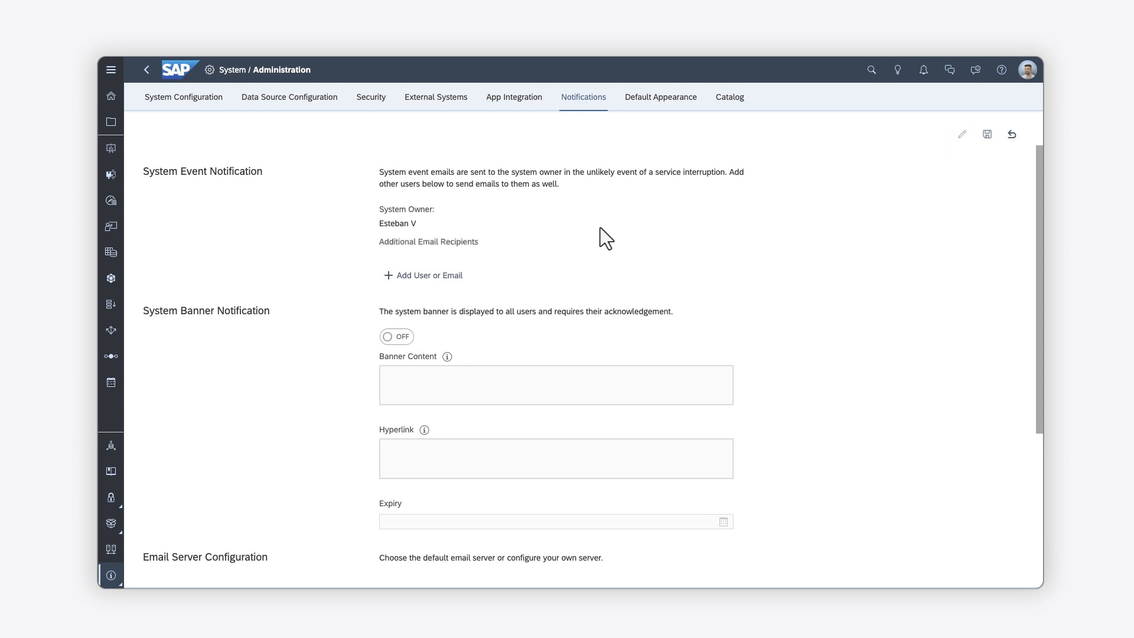
click(423, 275)
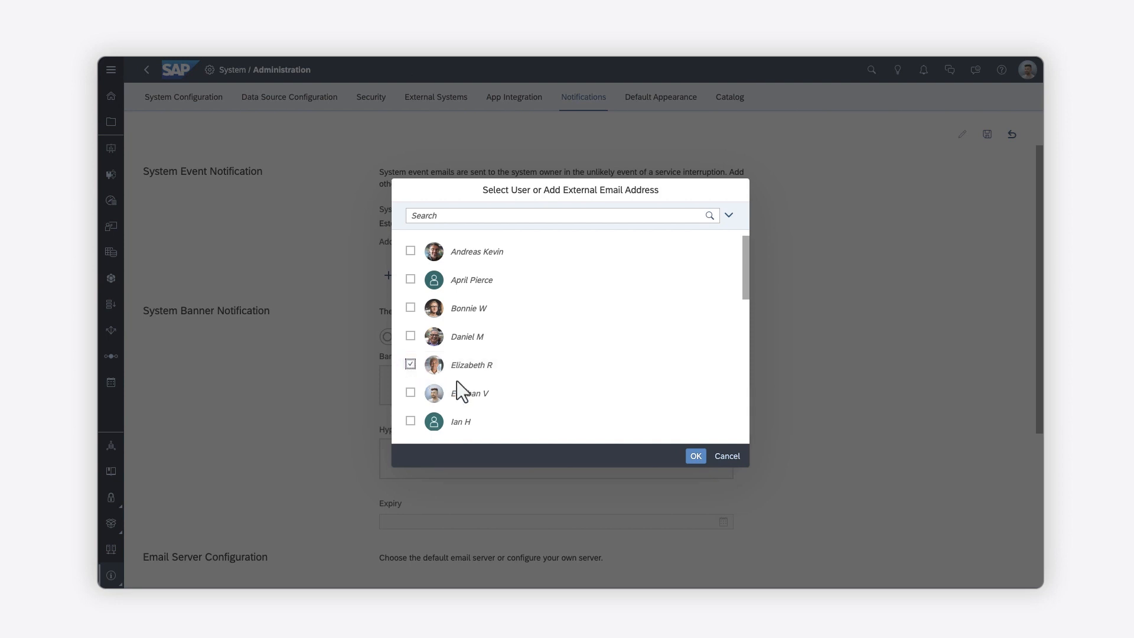
click(694, 456)
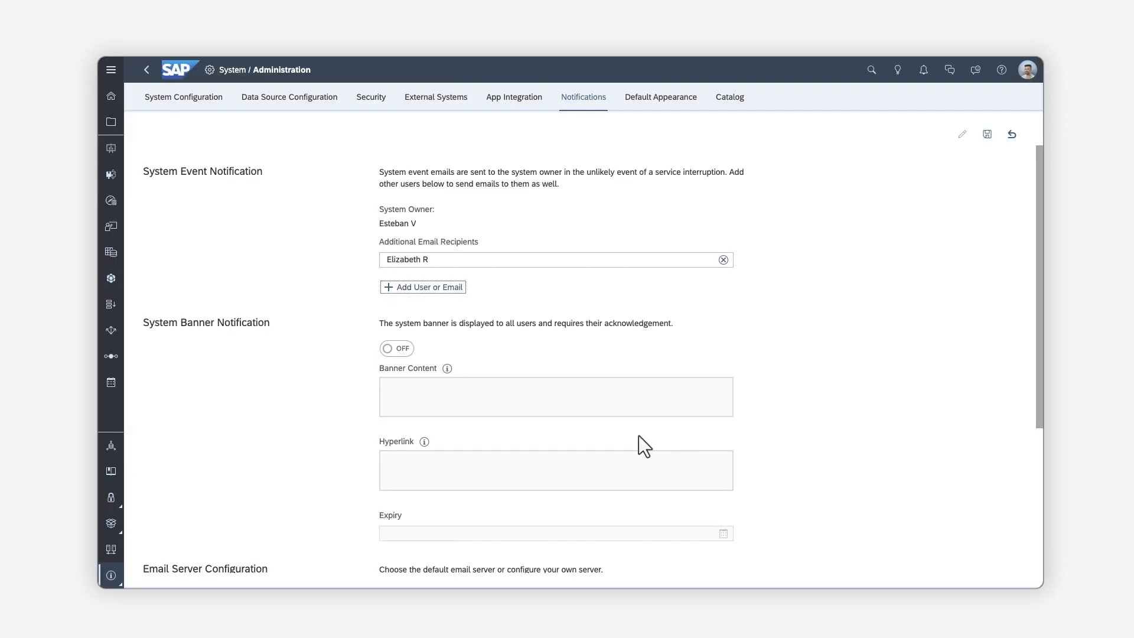
Save a banner 'Maintenance is planned for Saturday 11th November from 7:00 to 8:00 am' expiring Nov 11, 2023.
click(397, 348)
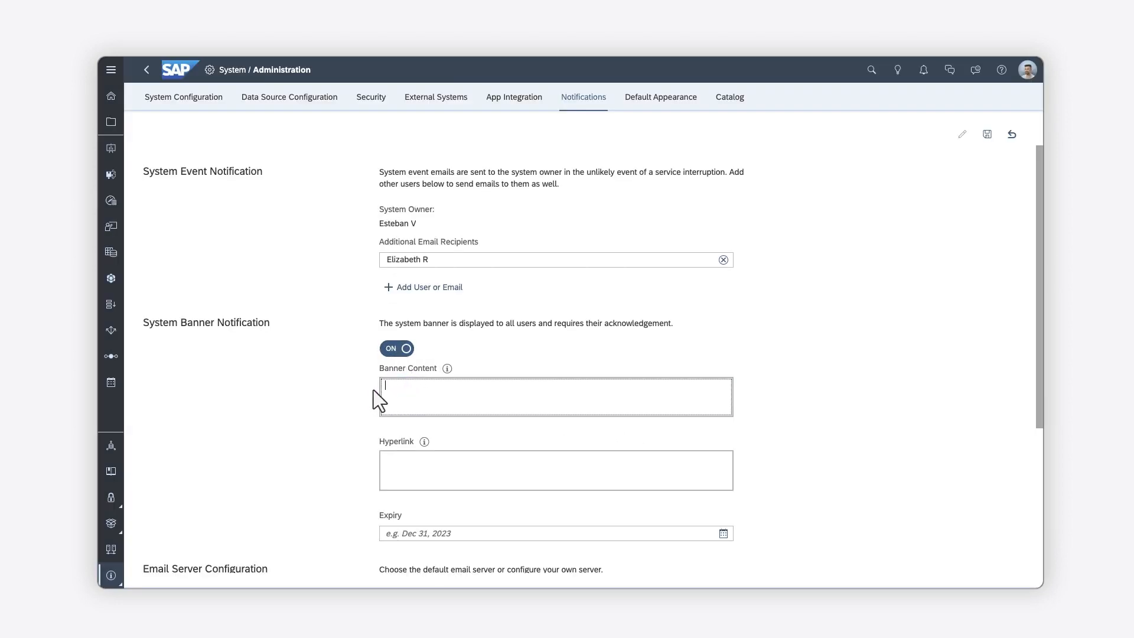
text(Maintenance is planned for Saturday 11th November from 7:00 to 8:00 am)
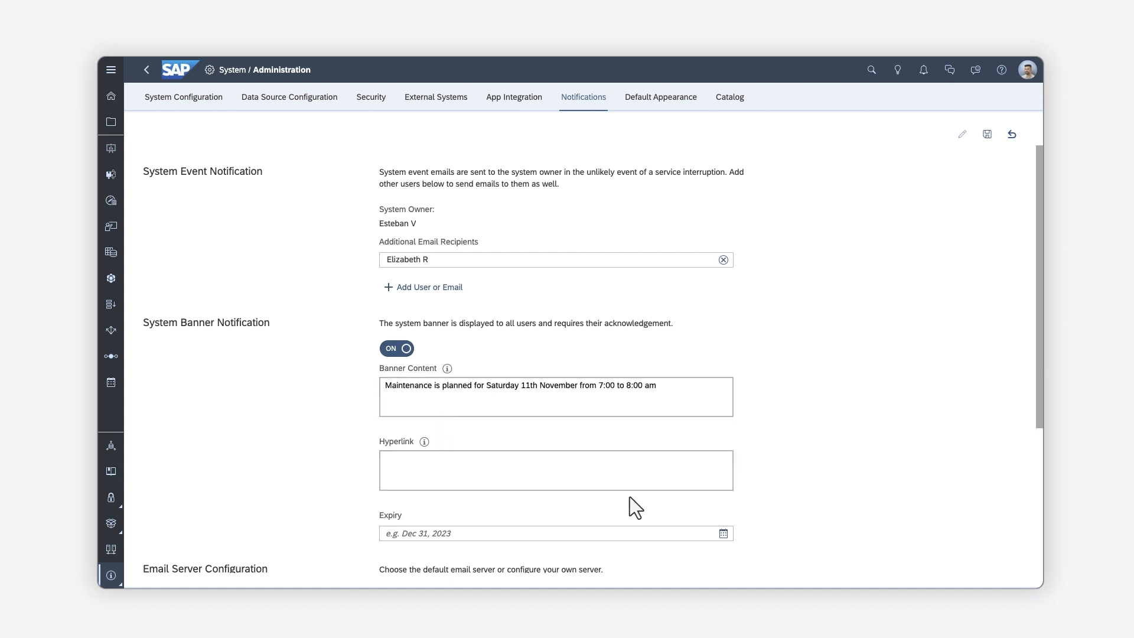
click(723, 533)
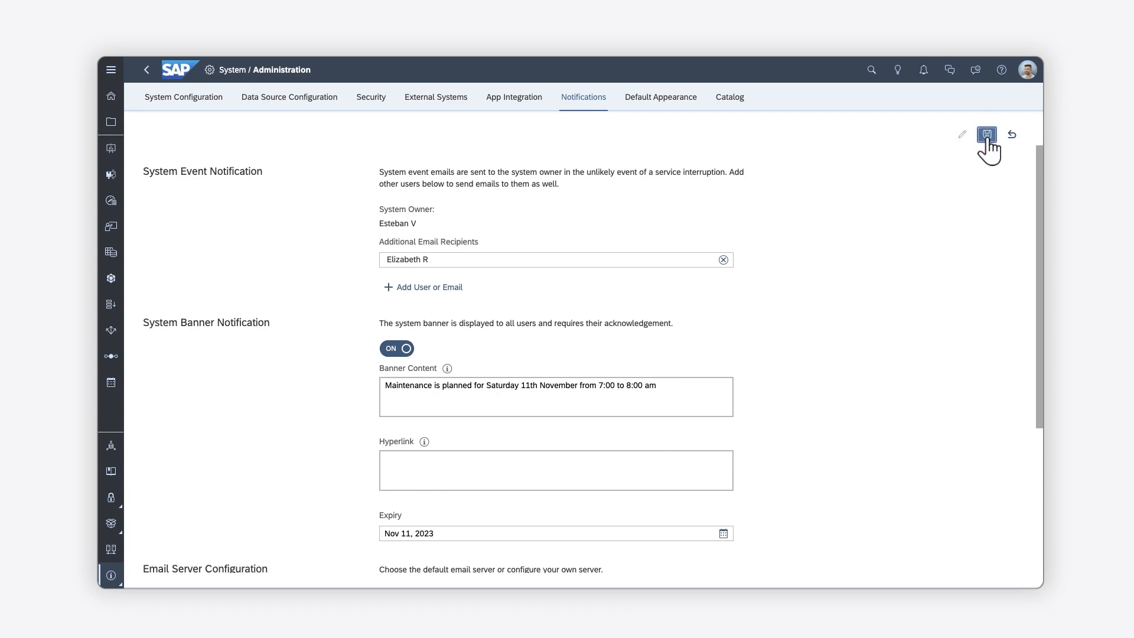
click(985, 134)
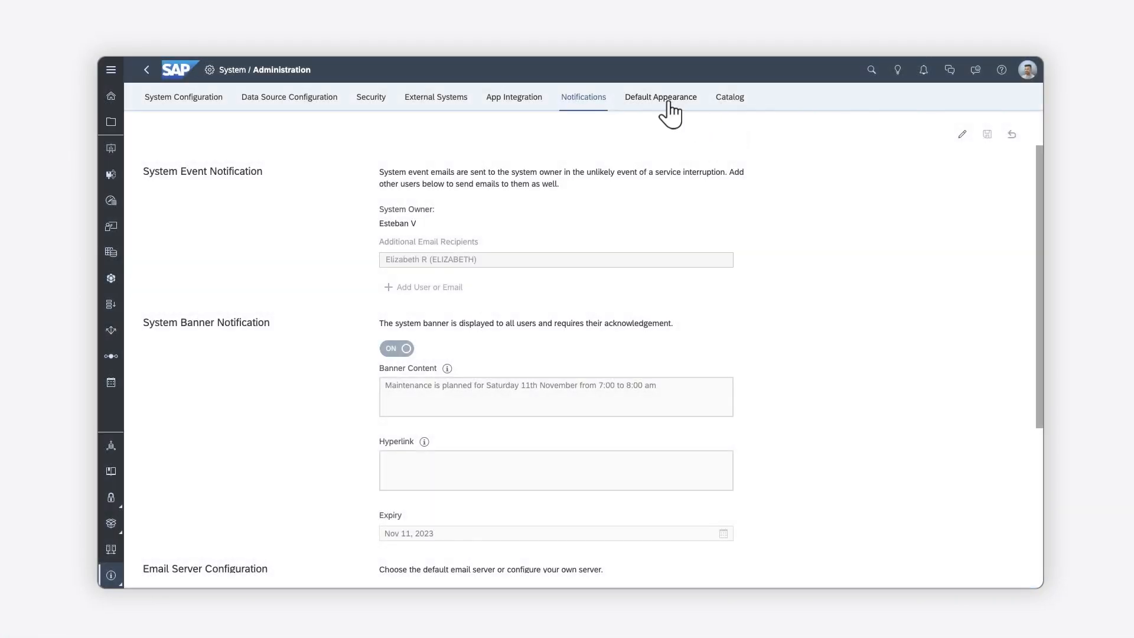
Set the shell logo to Custom with a chosen logo and enable home screen tiles in Default Appearance.
click(660, 97)
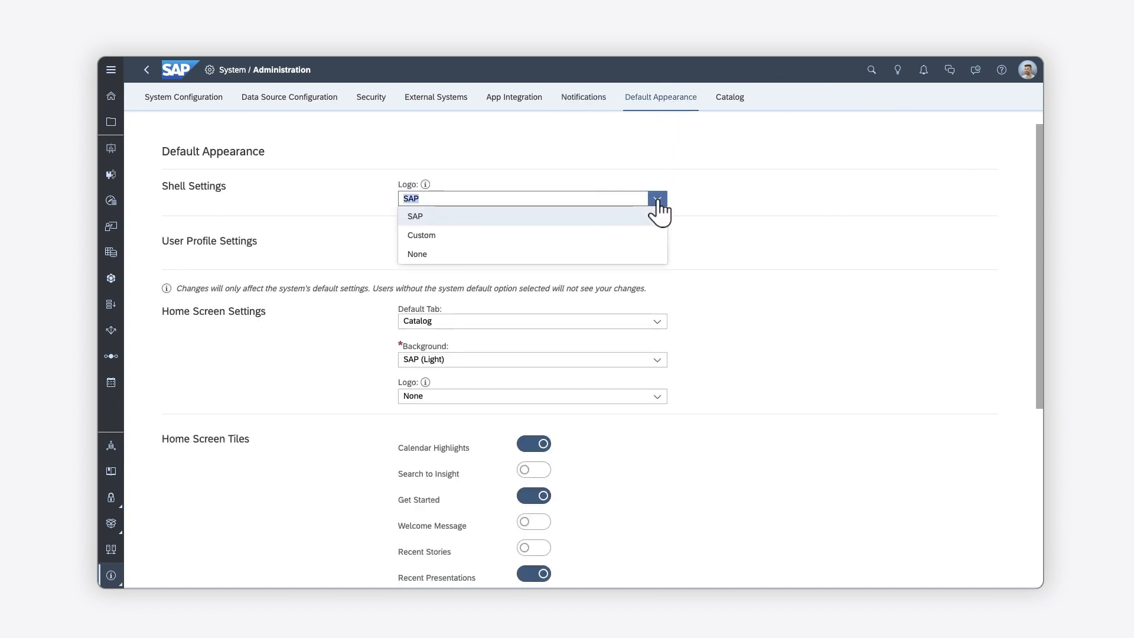
click(420, 235)
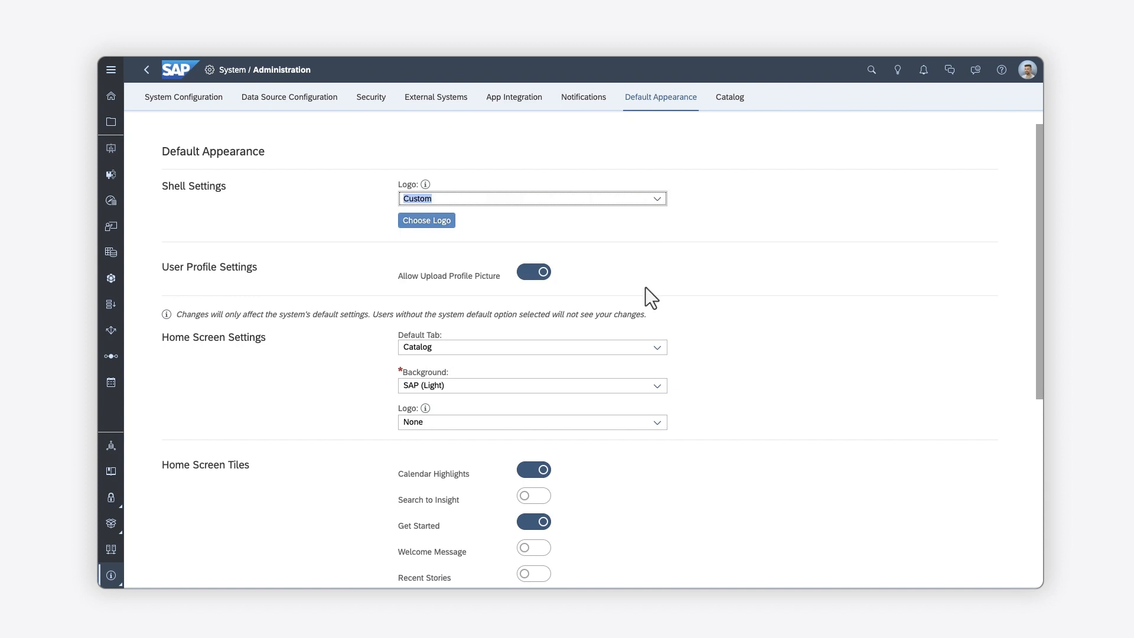
click(533, 385)
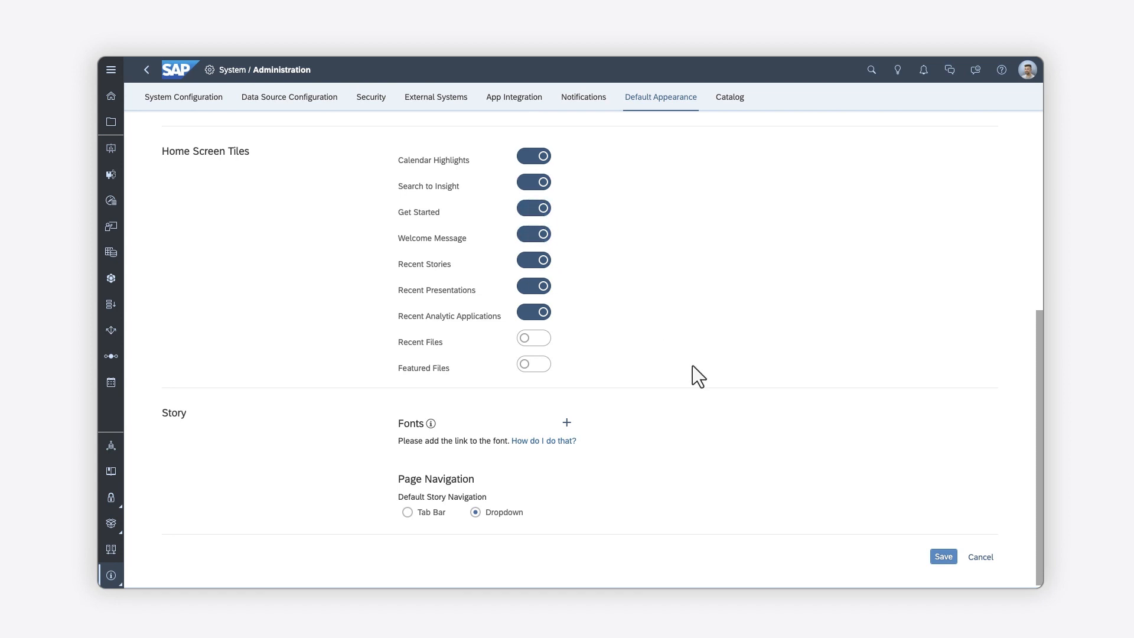
click(943, 556)
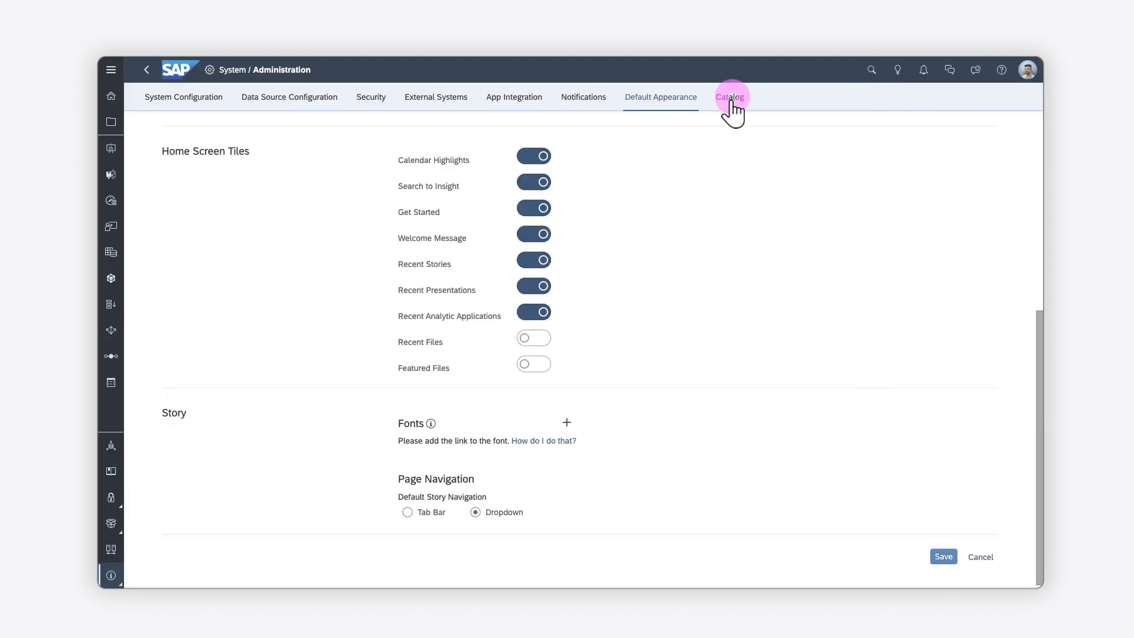
Create an Industry content filter with members IT, HR and Retail in the Catalog.
click(730, 97)
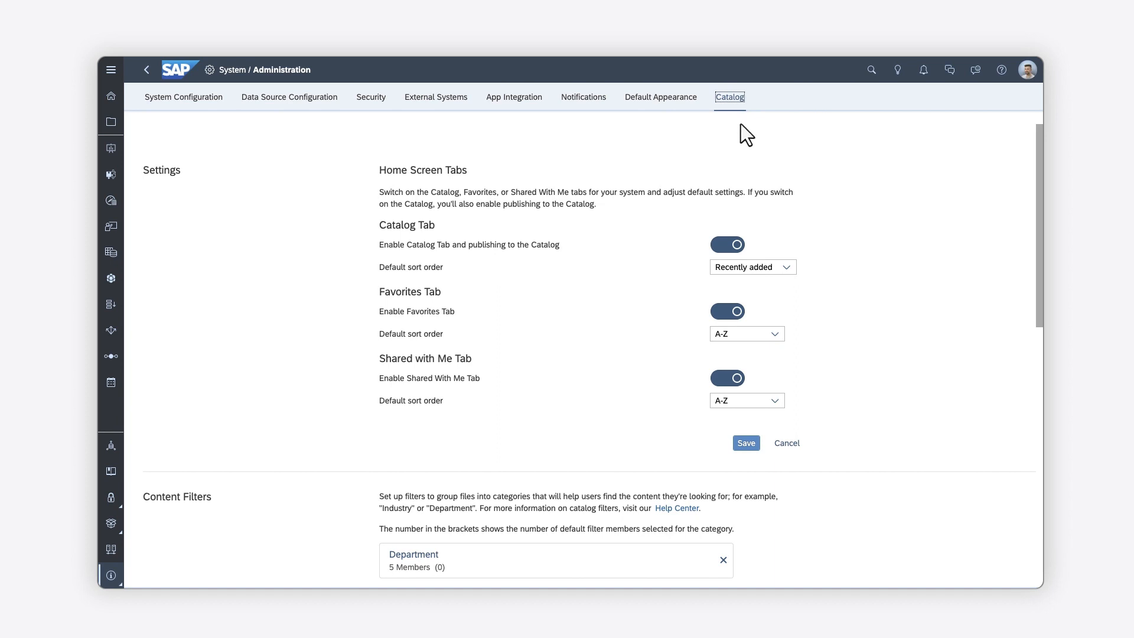
scroll(down, 3)
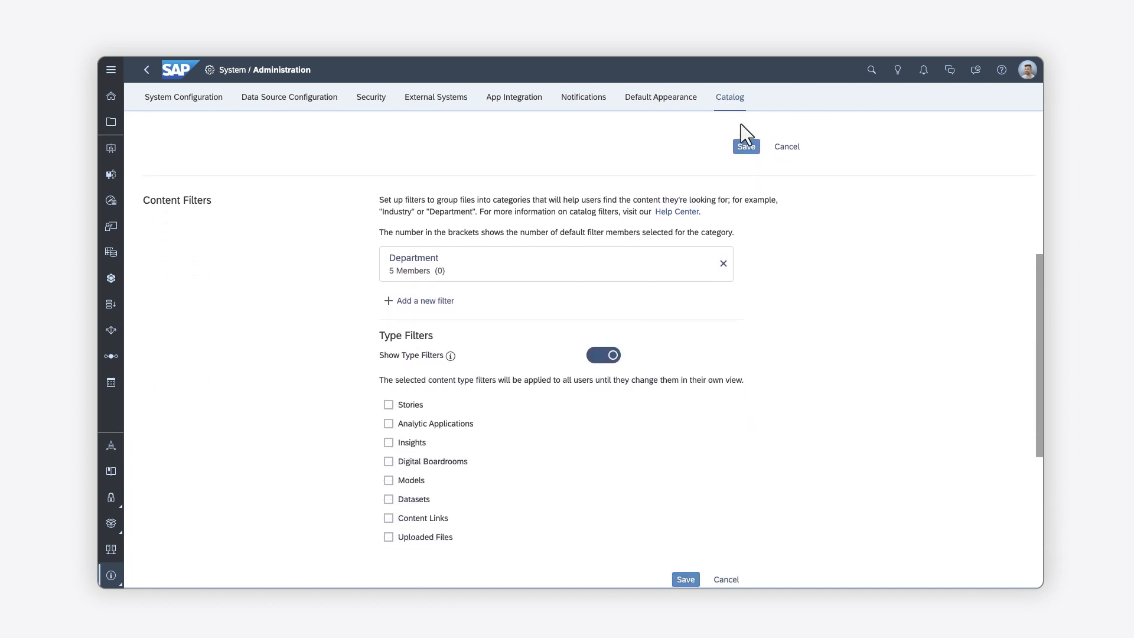
scroll(down, 3)
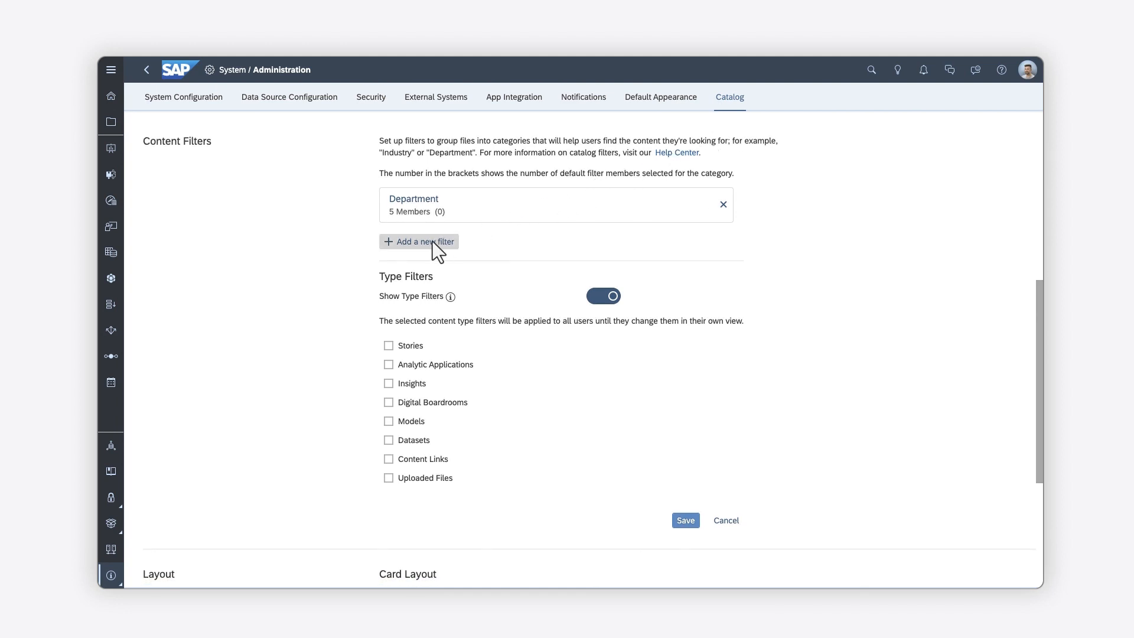
click(419, 241)
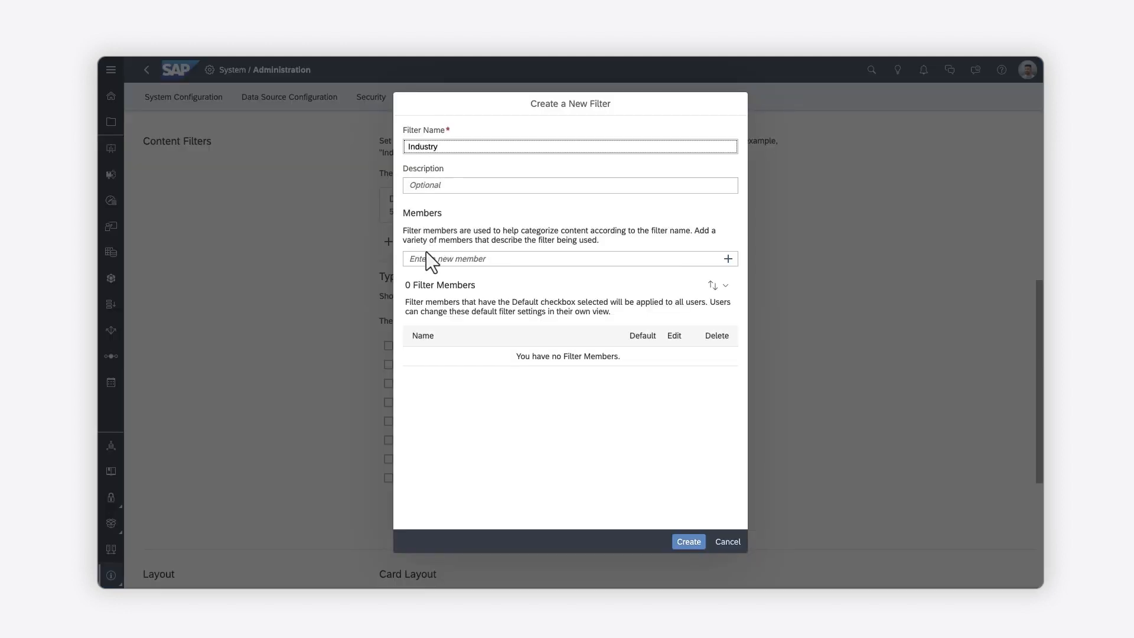
click(728, 259)
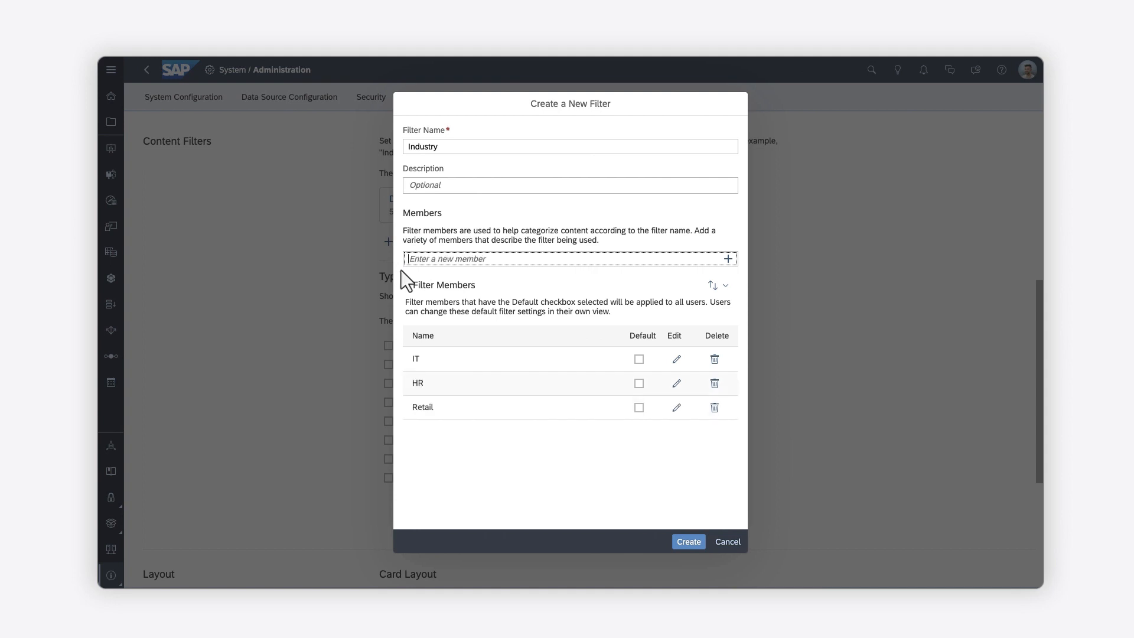
click(687, 541)
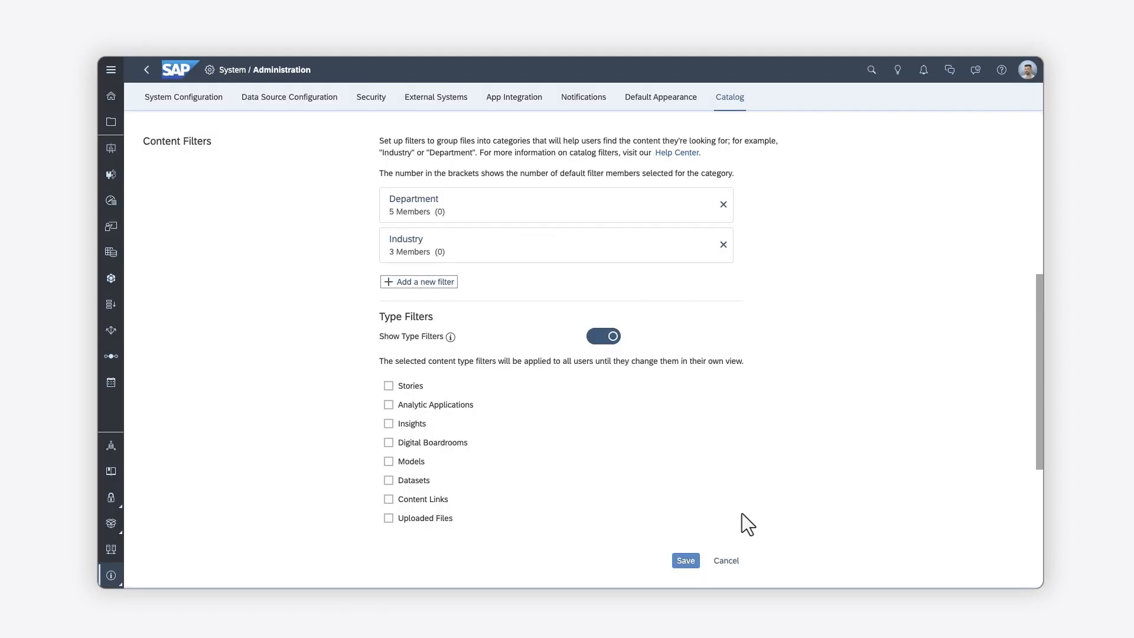